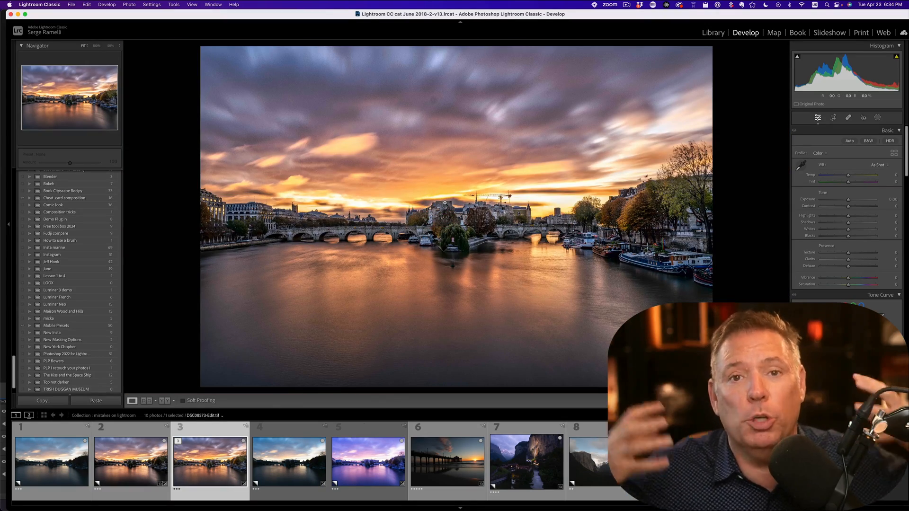
- Try Daylight white balance, then settle on Cloudy for a warmer golden tone
{"action": "left_click", "coordinate": [367, 461]}
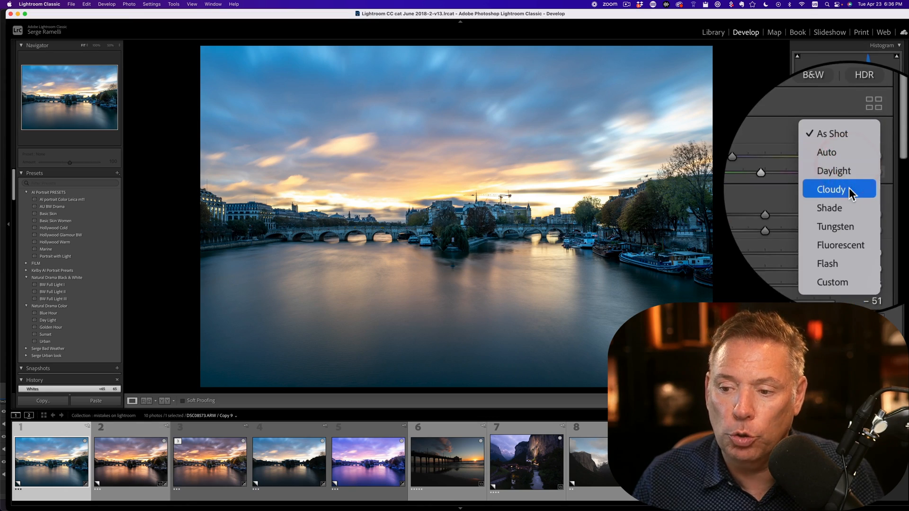
{"action": "left_click", "coordinate": [833, 171]}
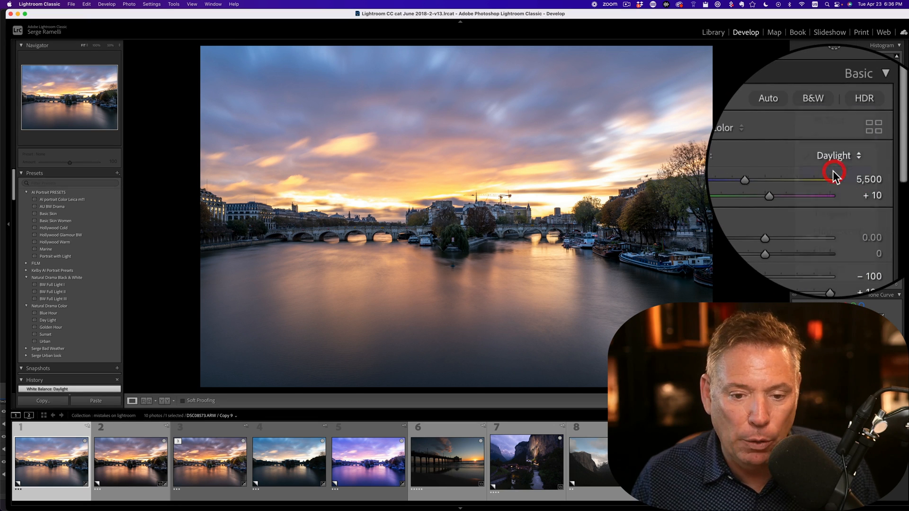
{"action": "left_click", "coordinate": [836, 167]}
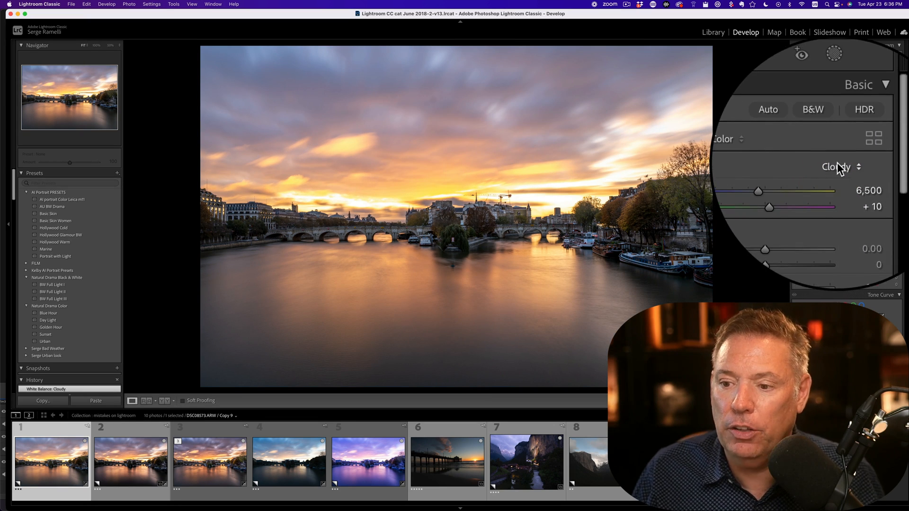
{"action": "left_click", "coordinate": [838, 167]}
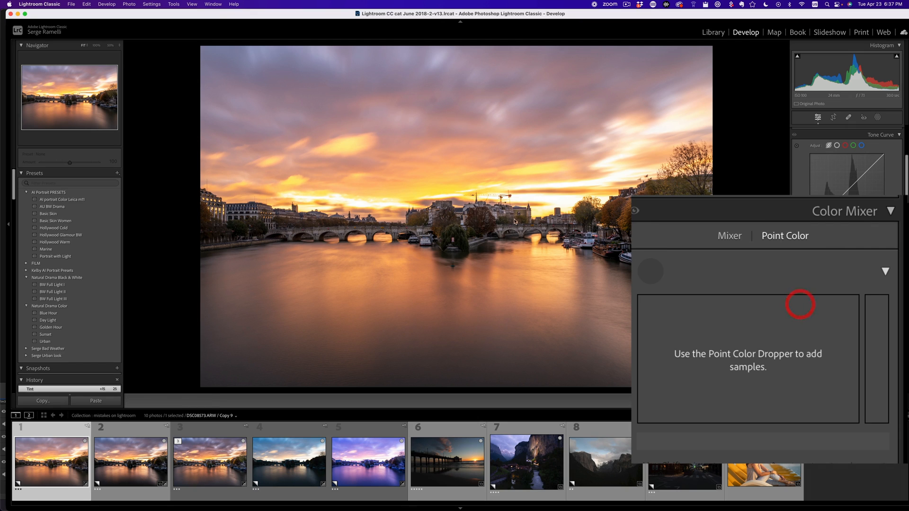
- Use the Point Color dropper to sample the warm sky colour near the sun
{"action": "left_click", "coordinate": [477, 143]}
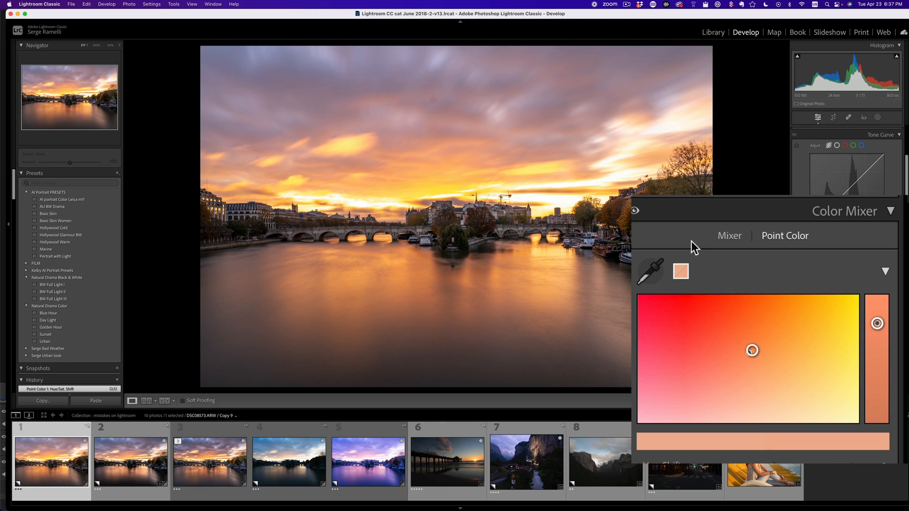
{"action": "left_click", "coordinate": [570, 202]}
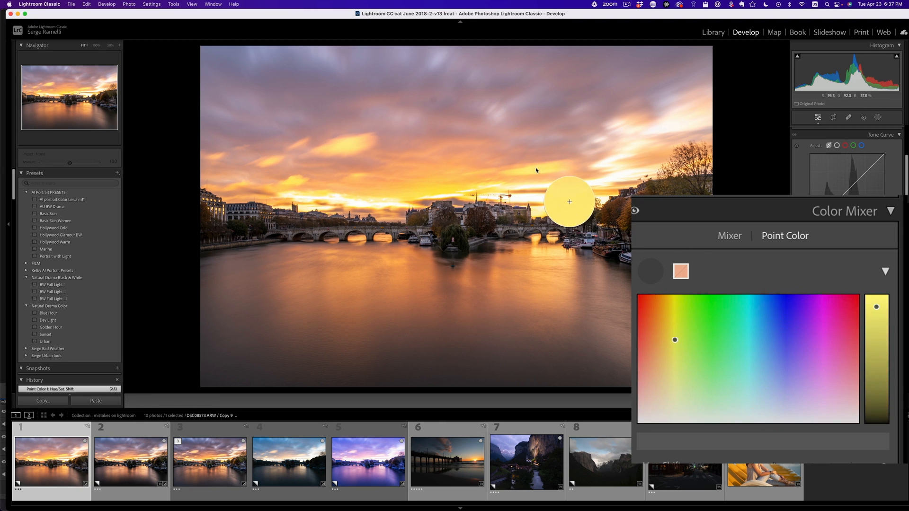
{"action": "left_click", "coordinate": [569, 202]}
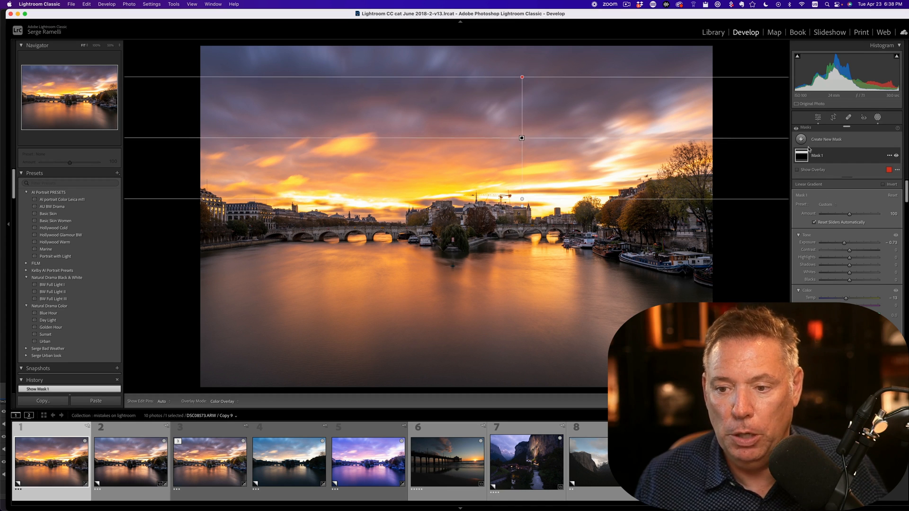
- Adjust the linear gradient mask darkening the sky
{"action": "left_click", "coordinate": [801, 139]}
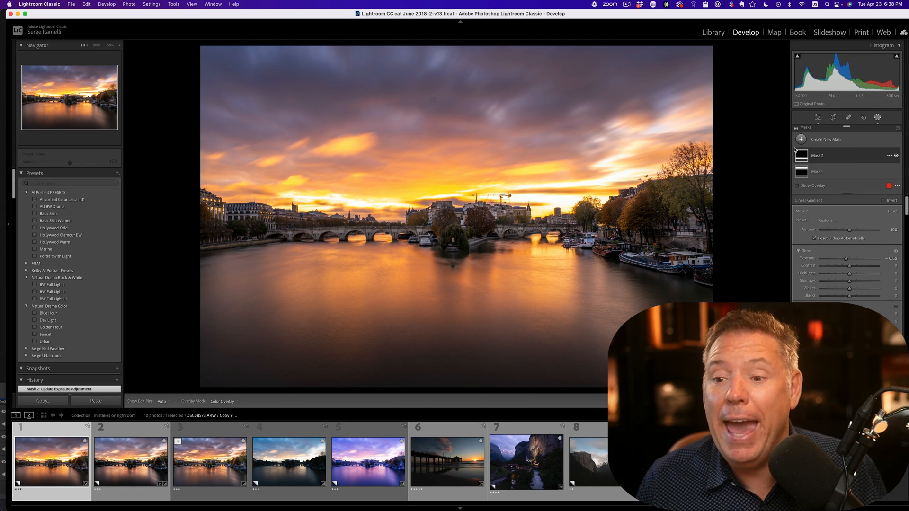
- Create a new Brush mask on the river sunset photo
{"action": "left_click", "coordinate": [826, 139]}
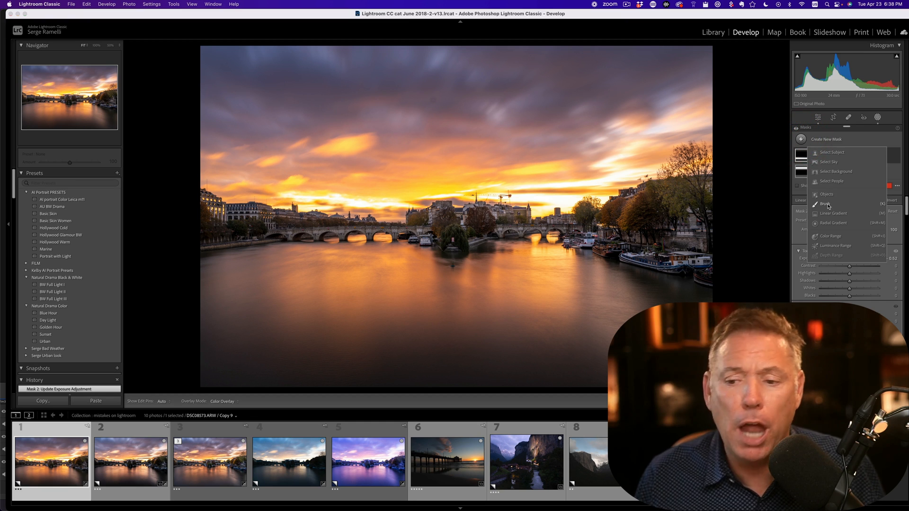
{"action": "left_click", "coordinate": [824, 204]}
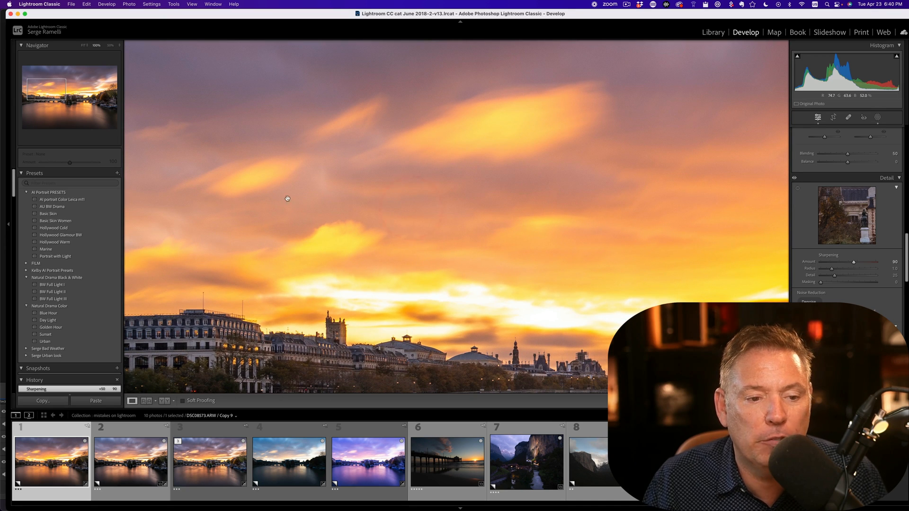
{"action": "mouse_move", "coordinate": [592, 184]}
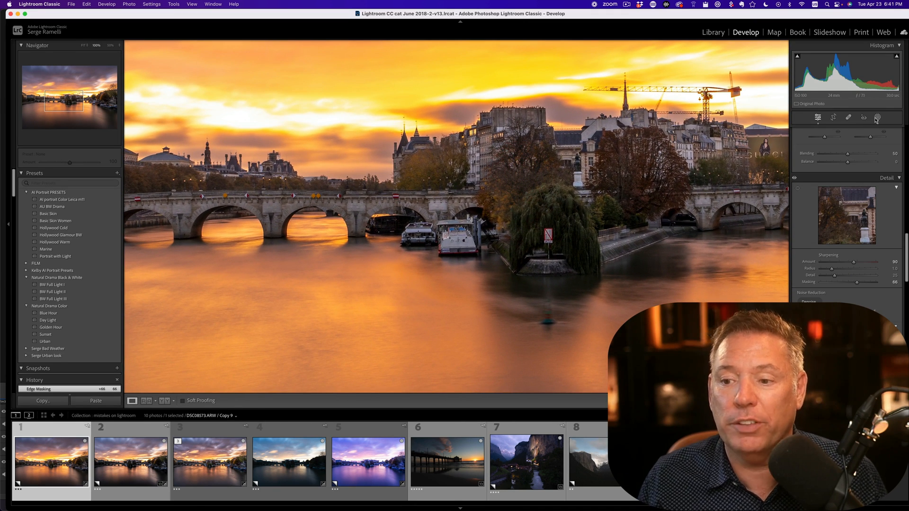
{"action": "left_click", "coordinate": [877, 118]}
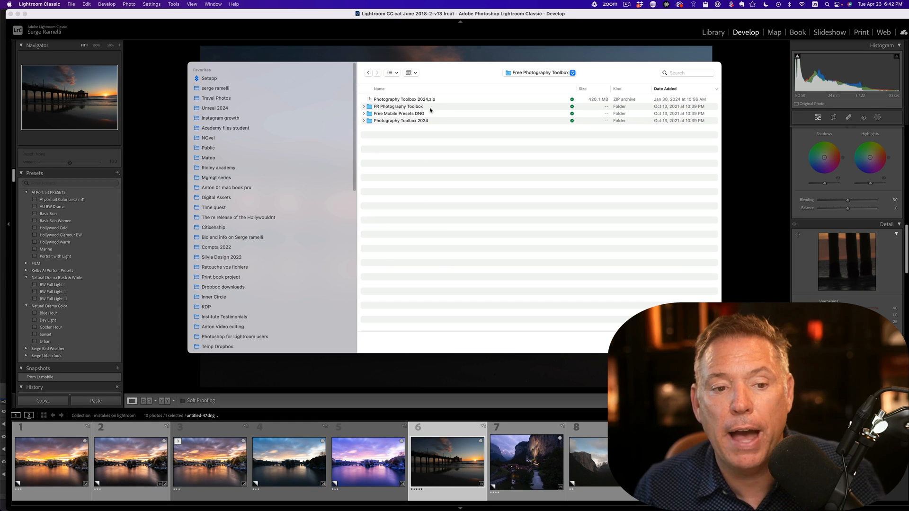
{"action": "mouse_move", "coordinate": [411, 122]}
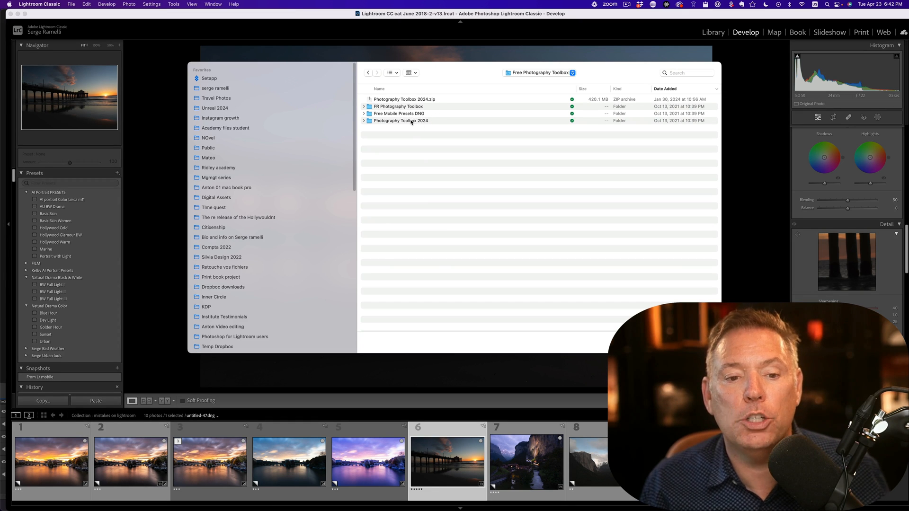
- Browse into Photography Toolbox 2024 > Lightroom Presets, showing the preset ZIP archives
{"action": "double_click", "coordinate": [401, 120]}
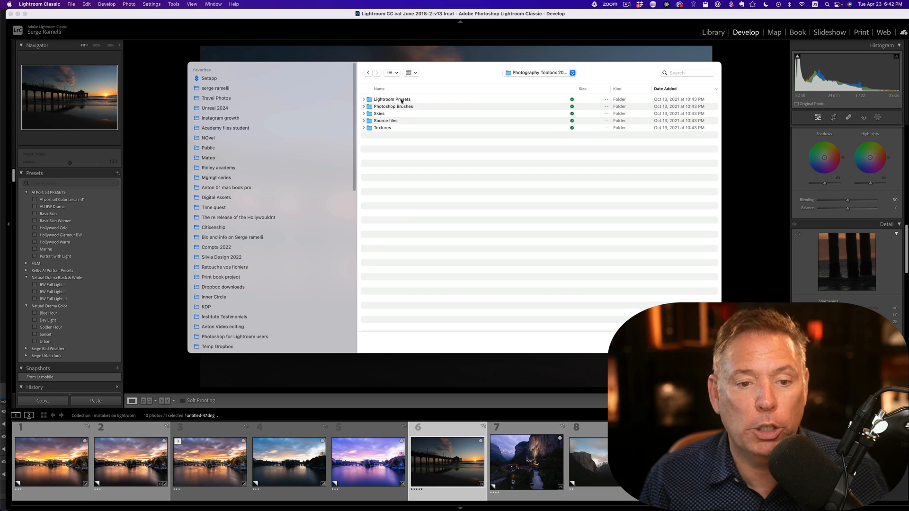
{"action": "double_click", "coordinate": [392, 99]}
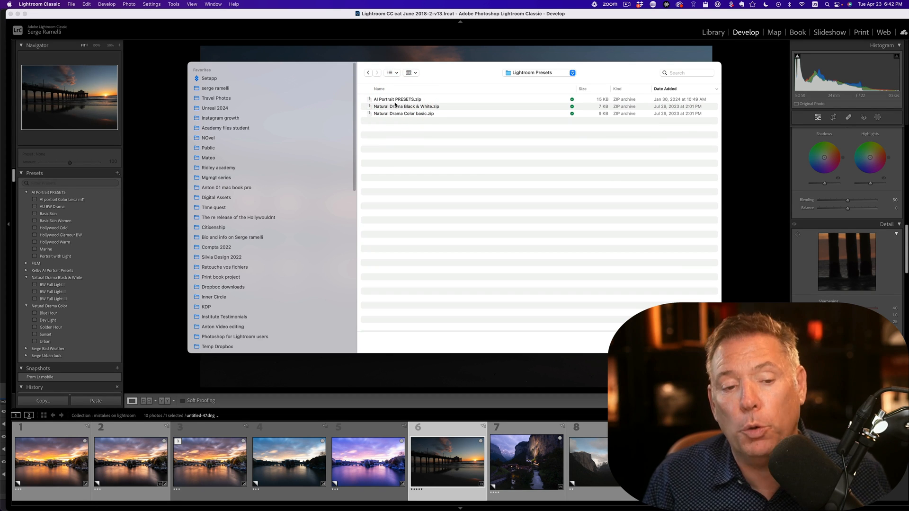
{"action": "mouse_move", "coordinate": [404, 126]}
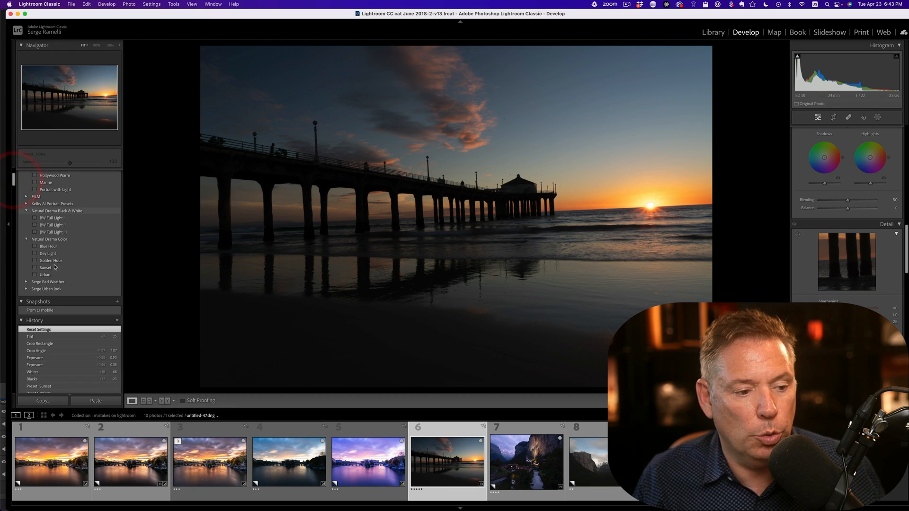
- Apply the Natural Drama Color Sunset preset to the pier photo for a deep orange look
{"action": "left_click", "coordinate": [50, 267]}
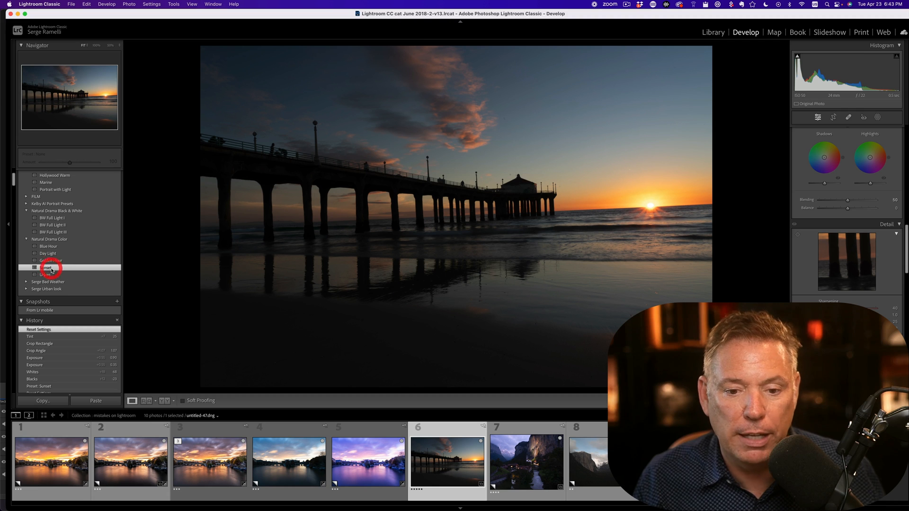
{"action": "left_click", "coordinate": [46, 268]}
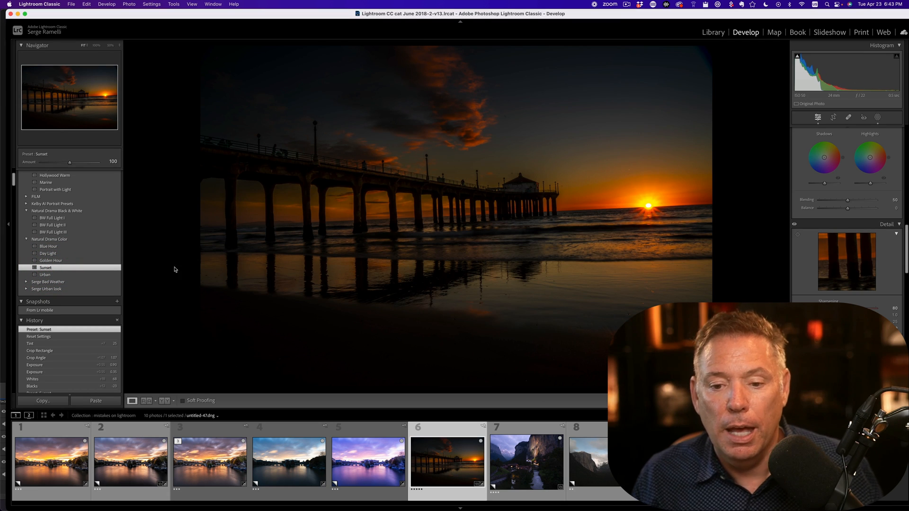
{"action": "left_click", "coordinate": [818, 118]}
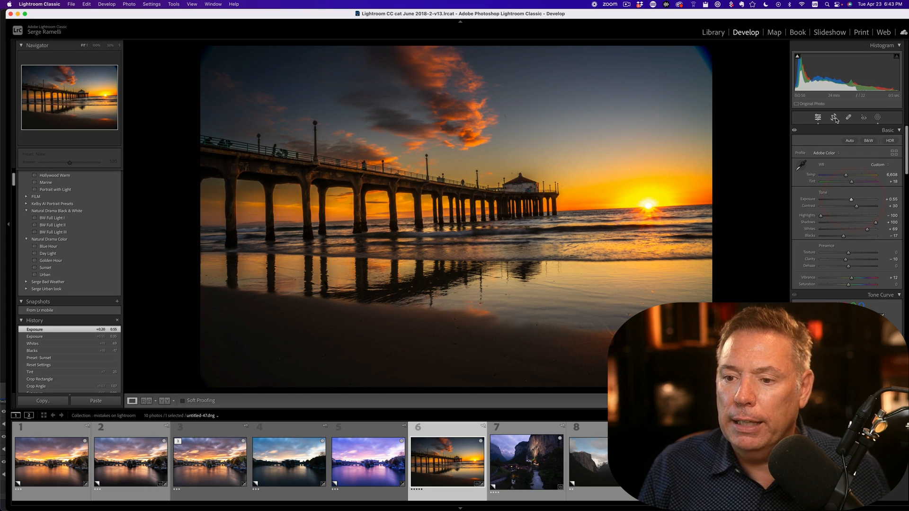
- Crop the pier sunset to a 16 x 9 aspect ratio and commit it
{"action": "left_click", "coordinate": [819, 118]}
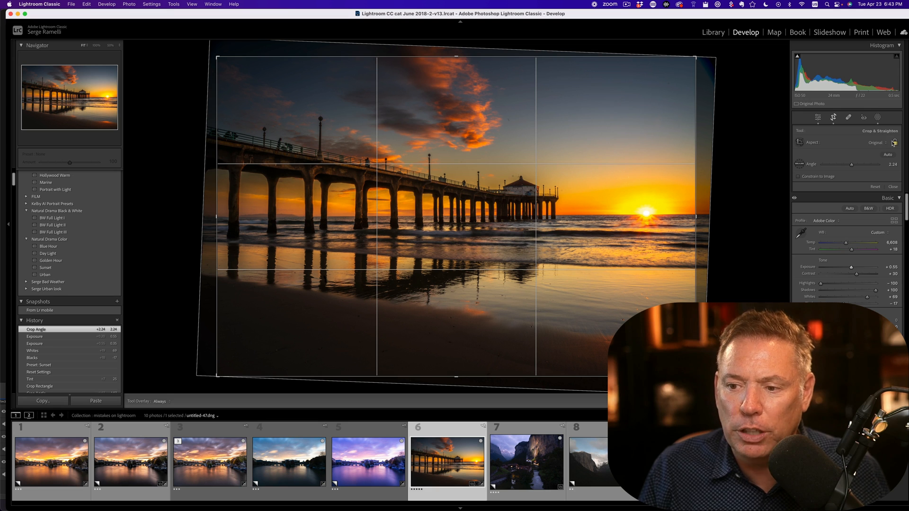
{"action": "left_click", "coordinate": [877, 142]}
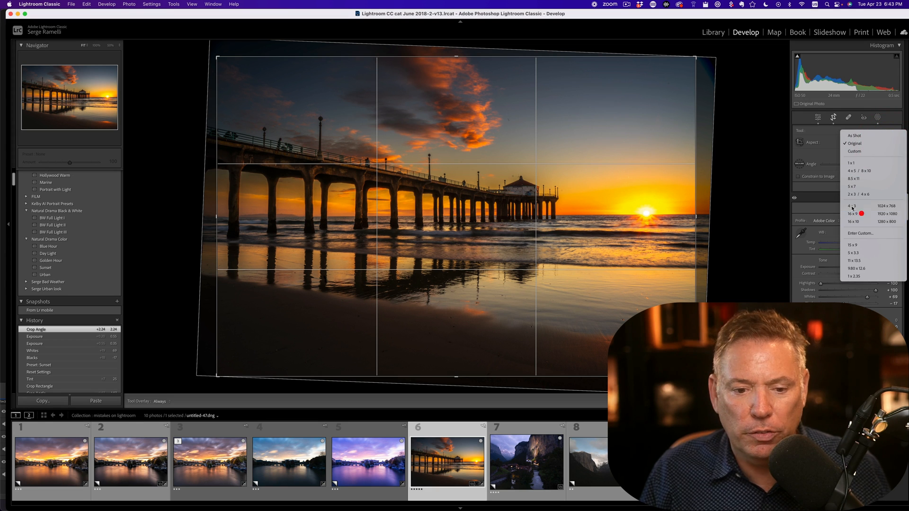
{"action": "left_click", "coordinate": [852, 213]}
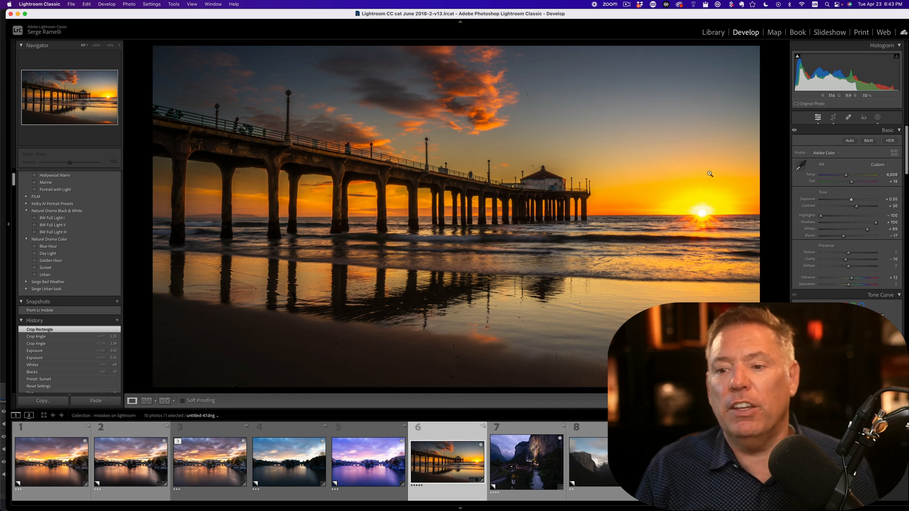
{"action": "left_click", "coordinate": [864, 118]}
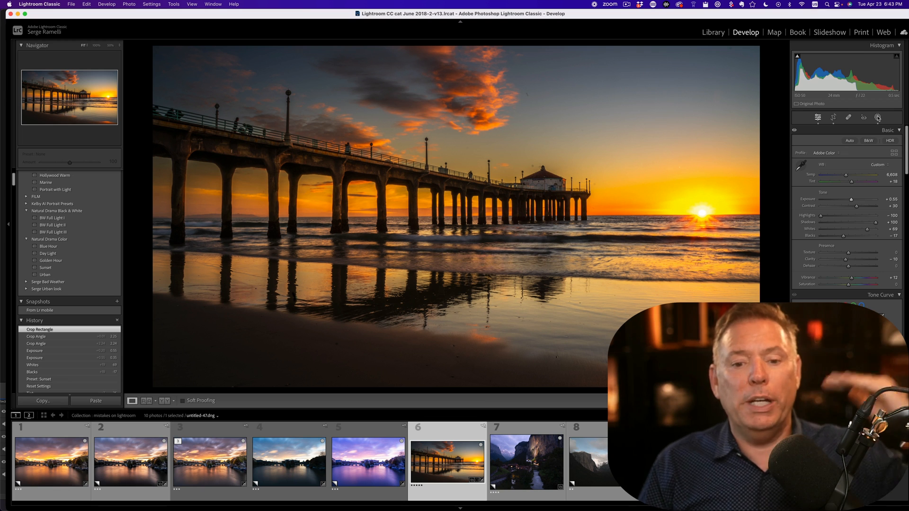
{"action": "left_click", "coordinate": [524, 461]}
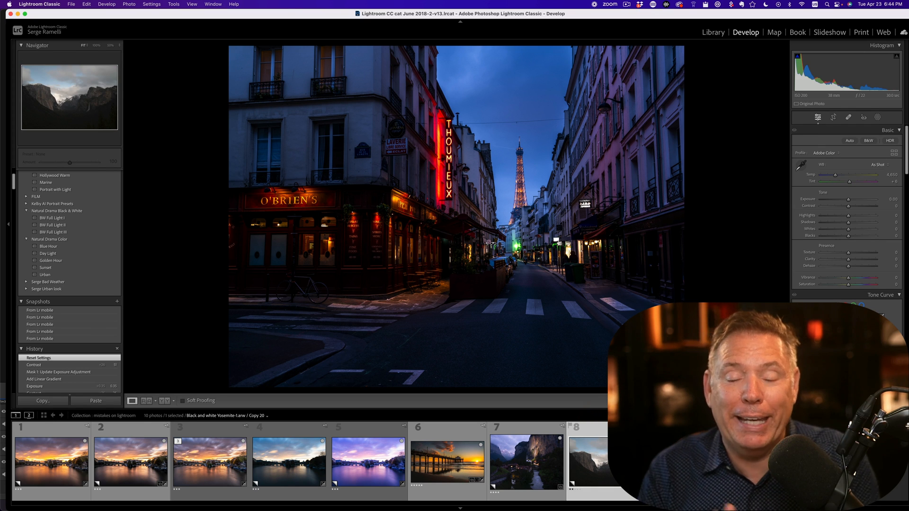
- Load the Yosemite valley photo from the filmstrip into Develop
{"action": "left_click", "coordinate": [588, 461]}
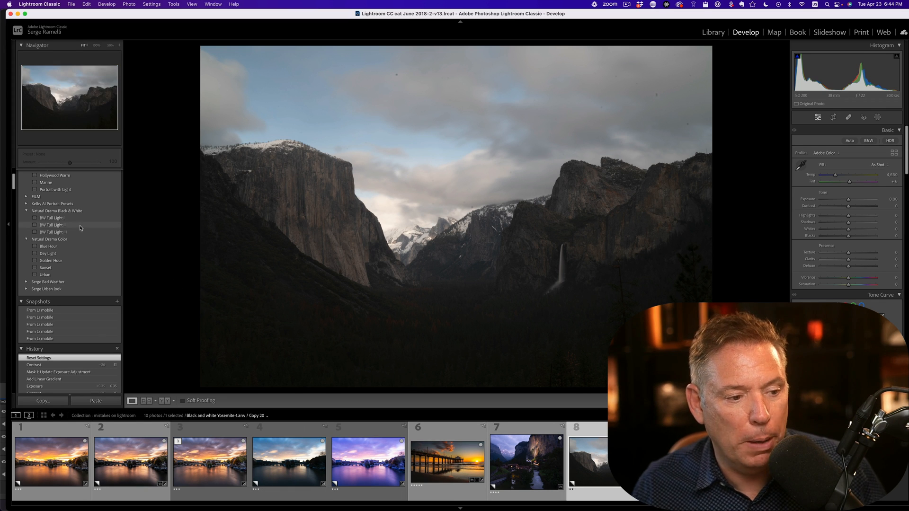
- Apply the BW Full Light I preset to the Yosemite photo and pick up Spot Removal
{"action": "left_click", "coordinate": [52, 226]}
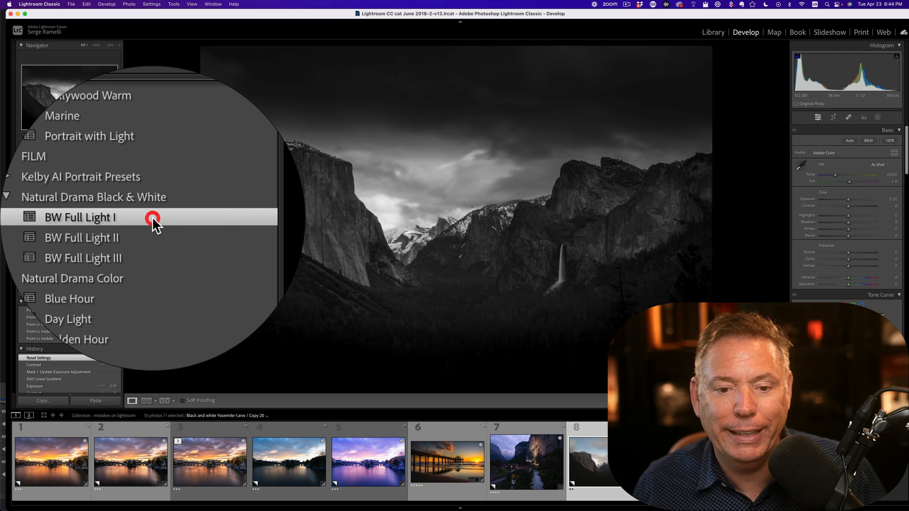
{"action": "left_click", "coordinate": [80, 218]}
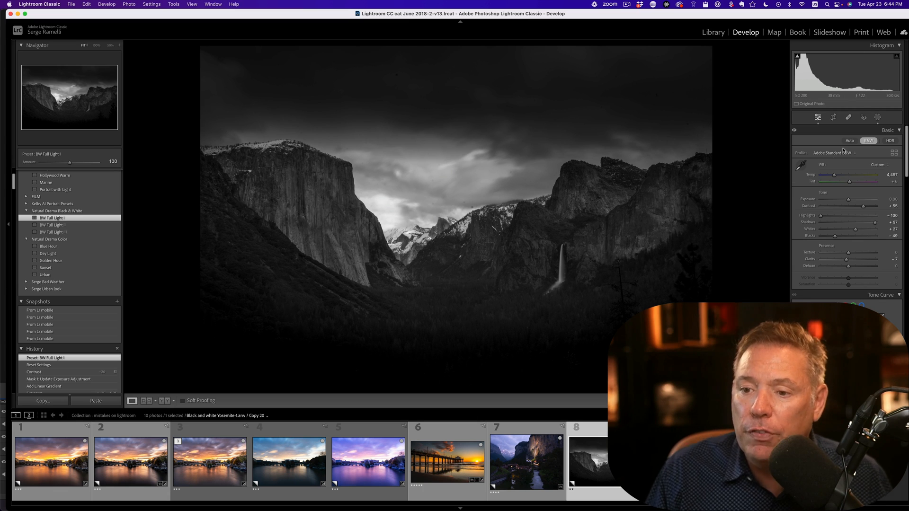
{"action": "left_click", "coordinate": [849, 116]}
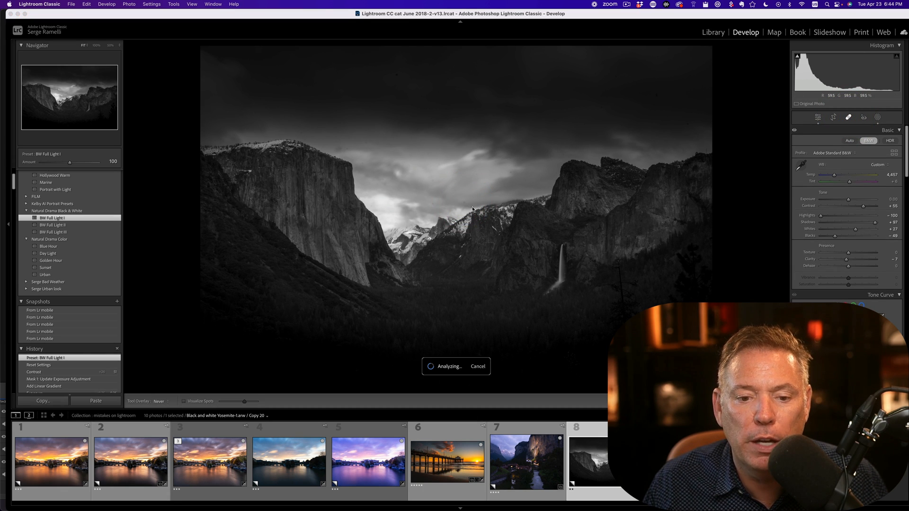
- Heal two dust spots in the Yosemite sky with the Spot Removal tool
{"action": "left_click", "coordinate": [848, 117]}
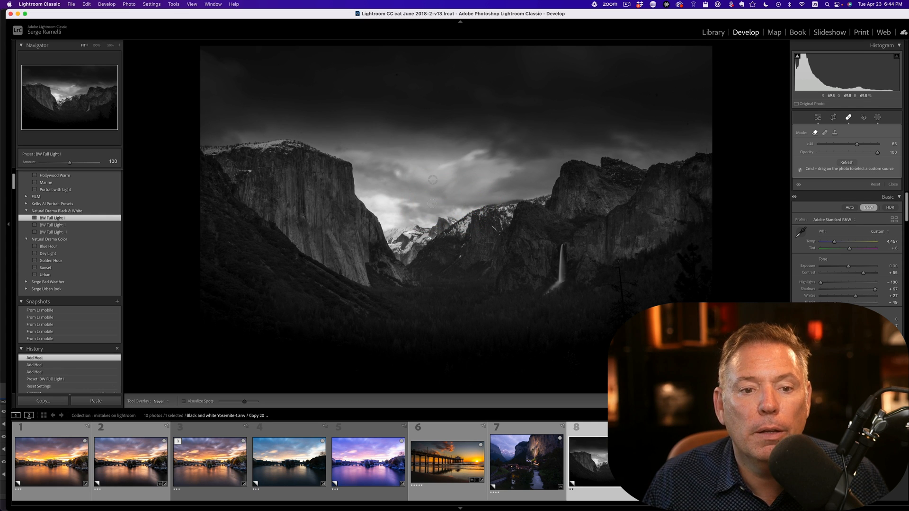
{"action": "left_click", "coordinate": [396, 76]}
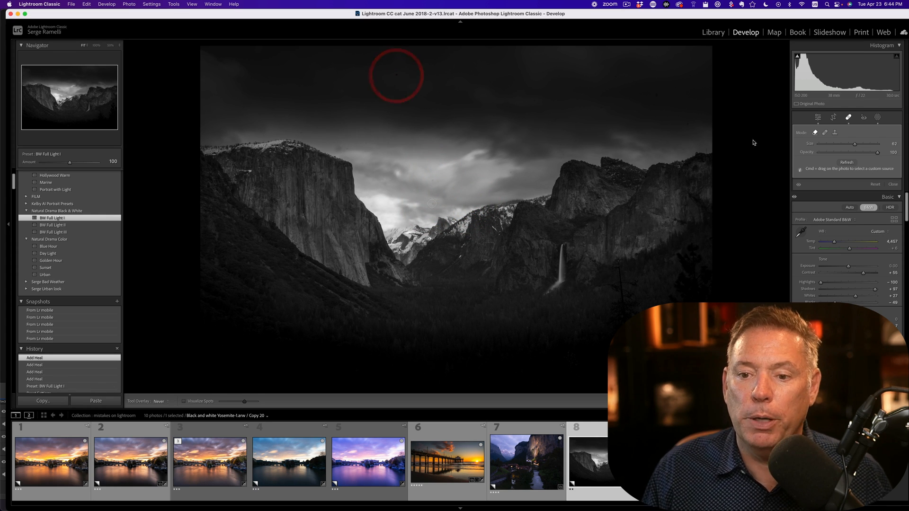
{"action": "mouse_move", "coordinate": [666, 107]}
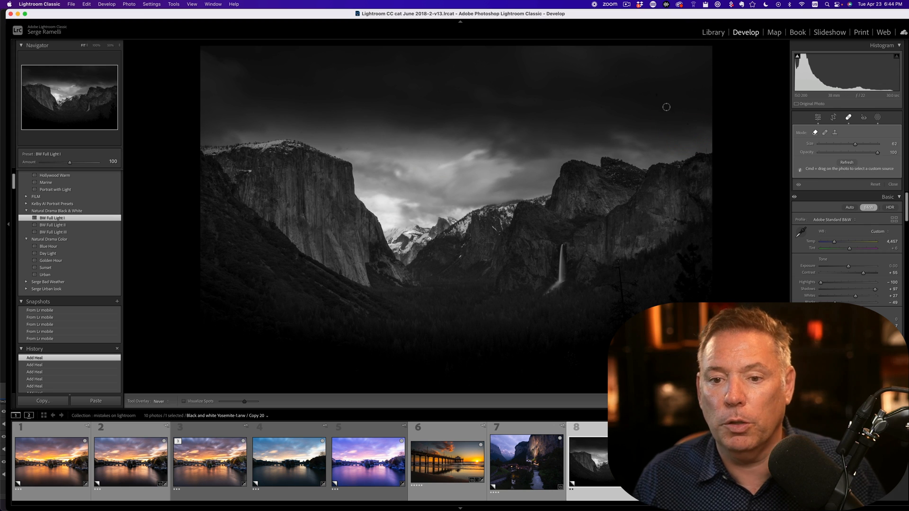
{"action": "mouse_move", "coordinate": [610, 61]}
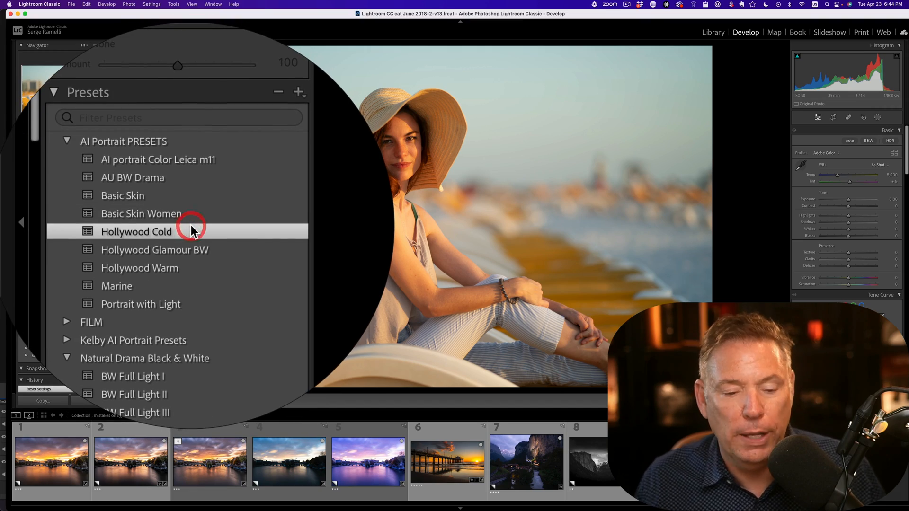
- Apply the Hollywood Cold preset from AI Portrait PRESETS to the sun-hat portrait
{"action": "left_click", "coordinate": [136, 231]}
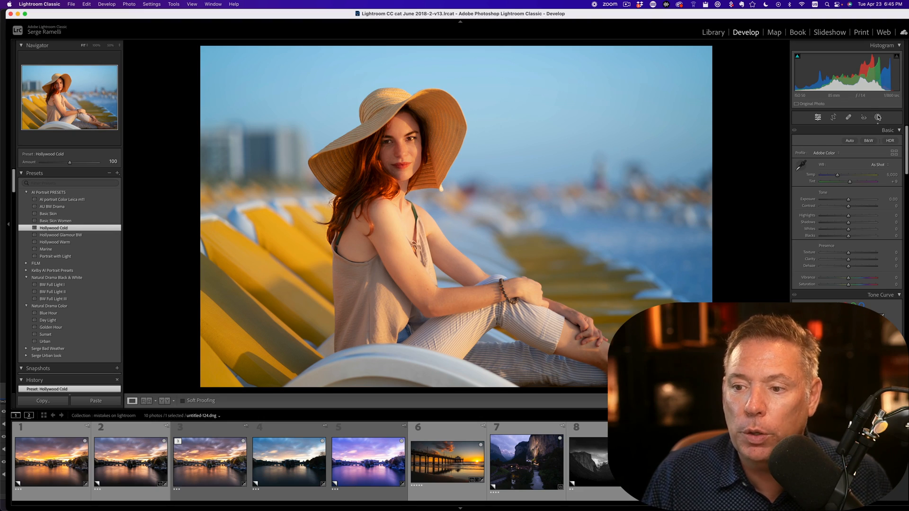
{"action": "left_click", "coordinate": [864, 118]}
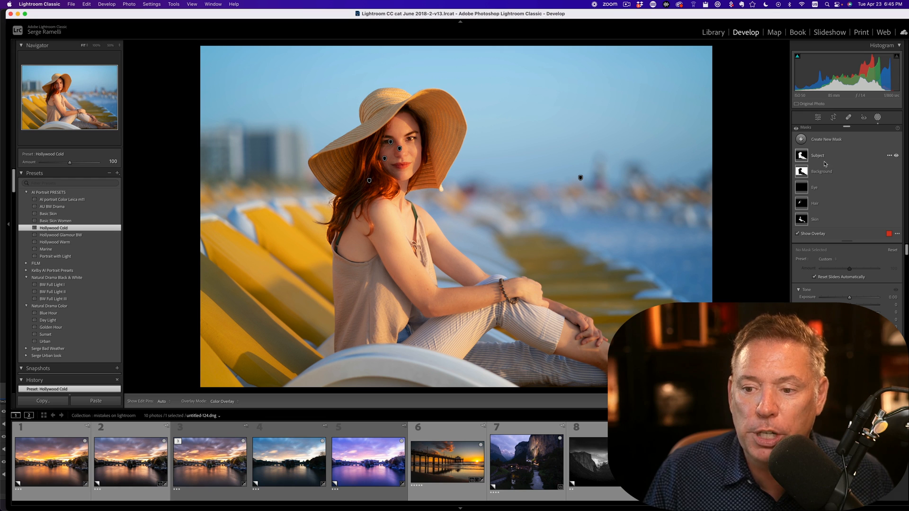
{"action": "mouse_move", "coordinate": [818, 207]}
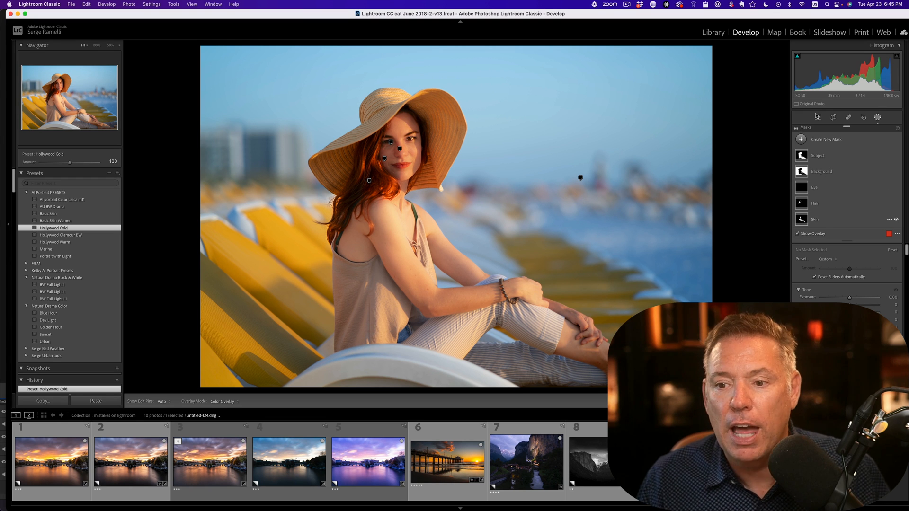
{"action": "left_click", "coordinate": [818, 116]}
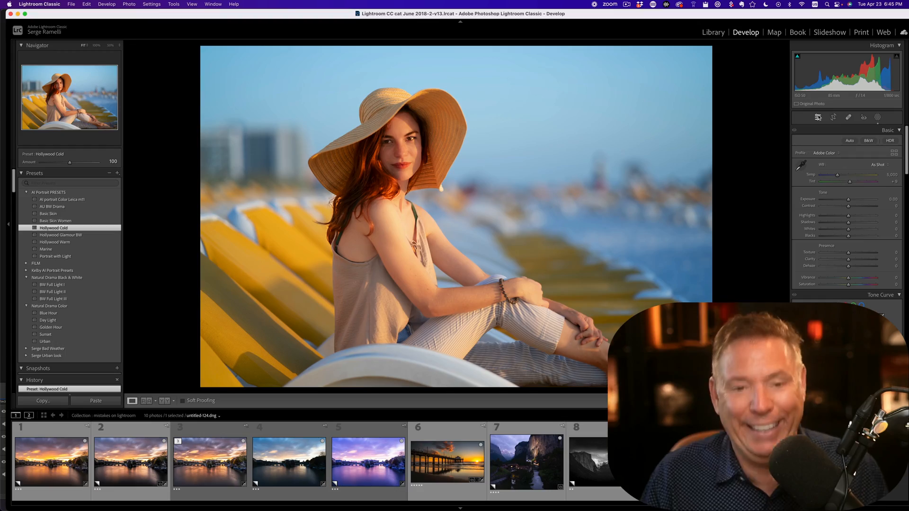